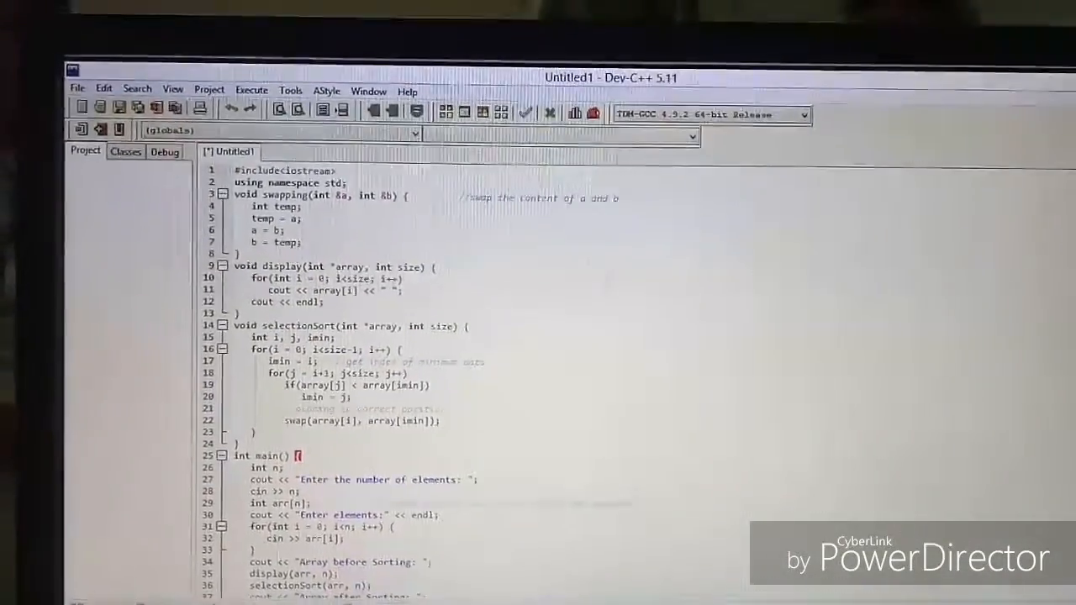
Compile and run the selection sort program from the Execute menu, prompting Save As
click(202, 74)
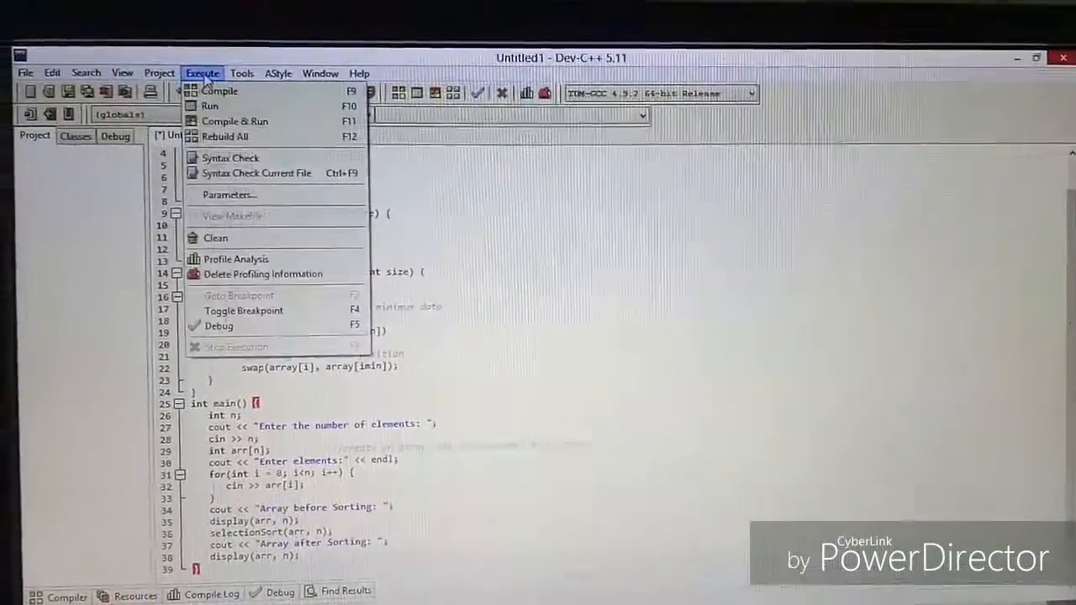
click(222, 90)
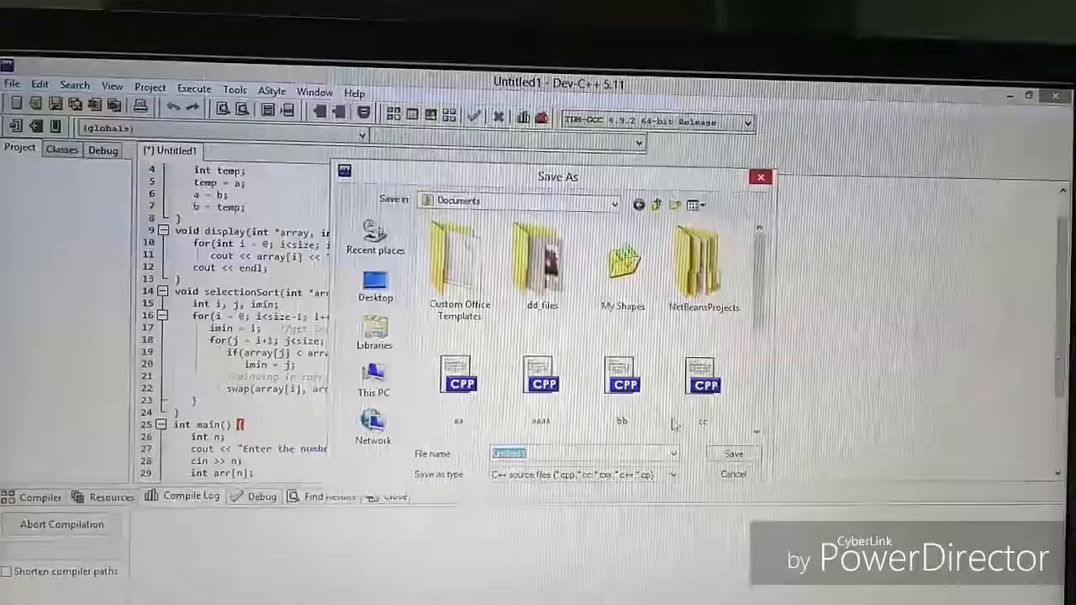
Save the source as Untitled1.cpp in Documents, replacing the existing file
click(733, 454)
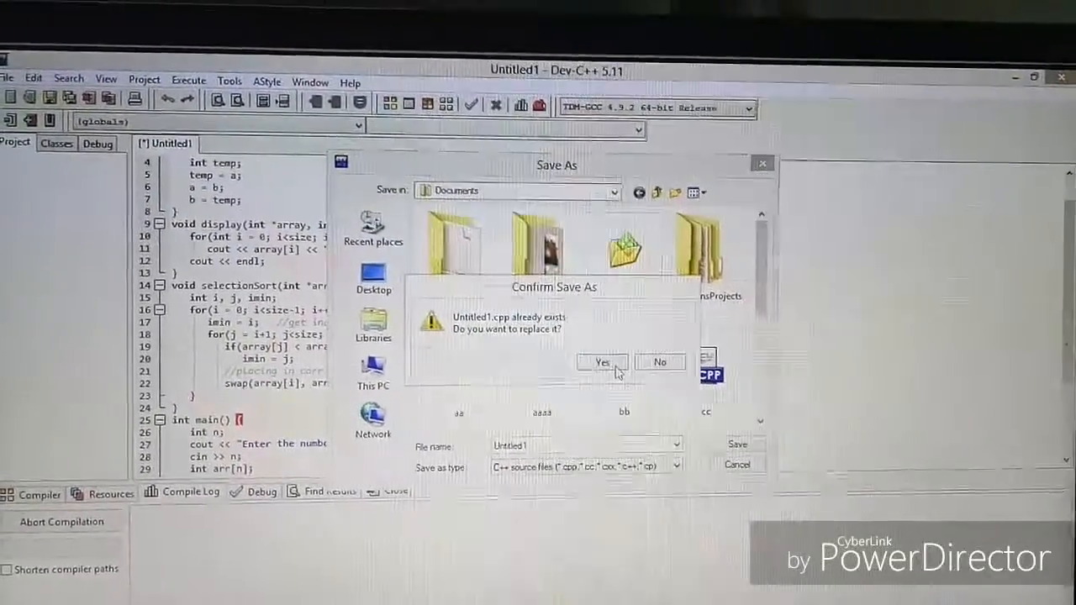
click(600, 362)
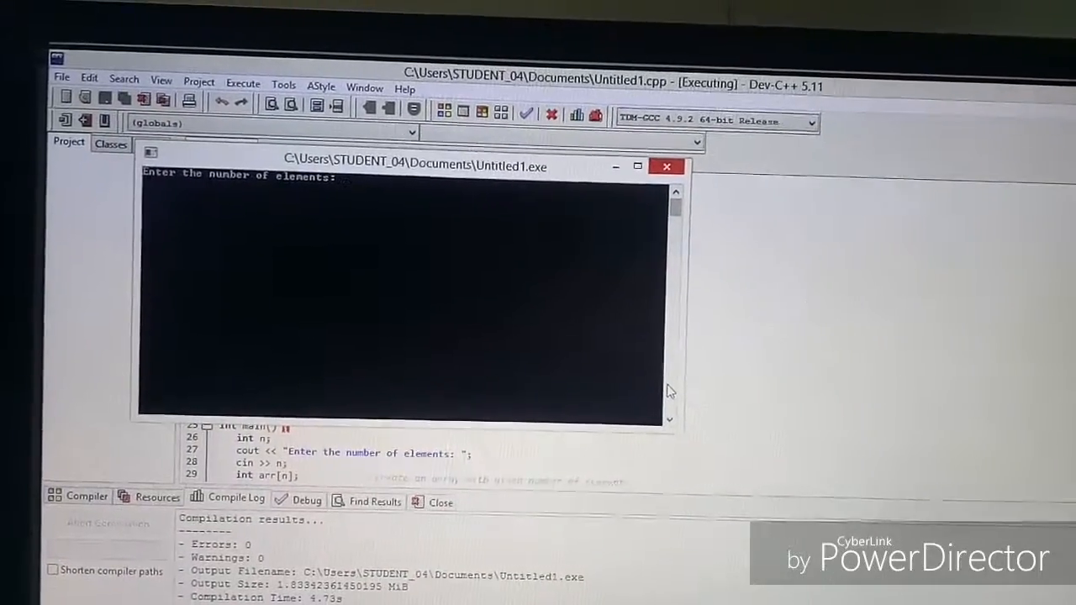
Enter 5 as the number of elements at the console prompt
text(5)
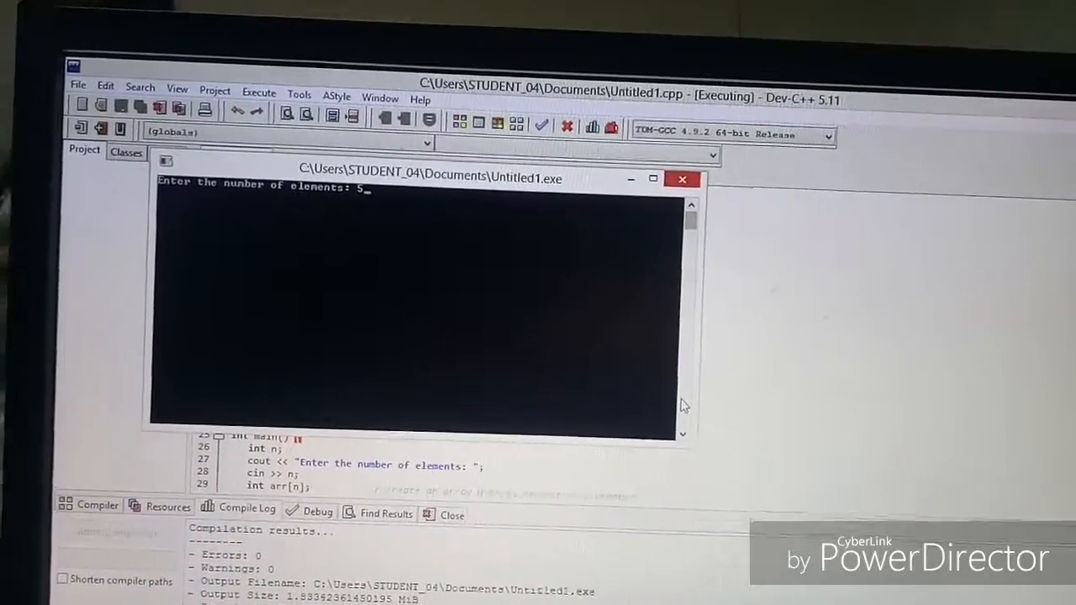